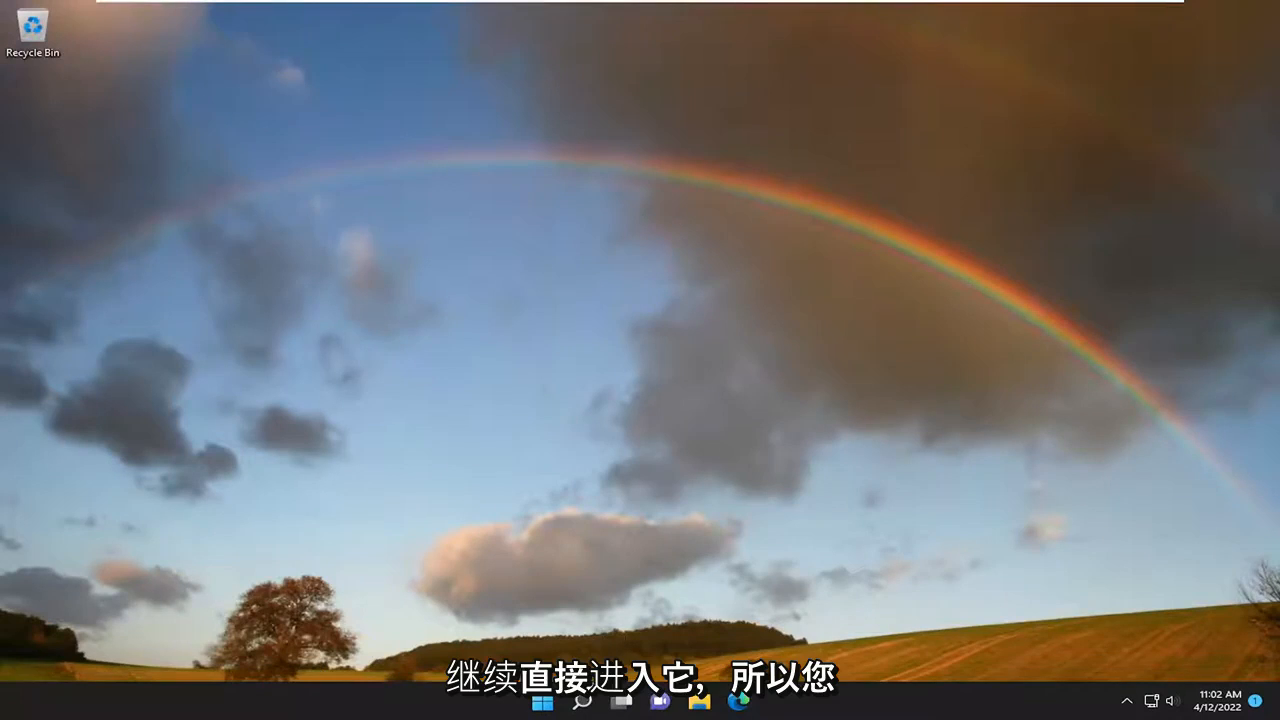
# Launch Settings from Start search and go to the Network & internet page.
pyautogui.click(580, 700)
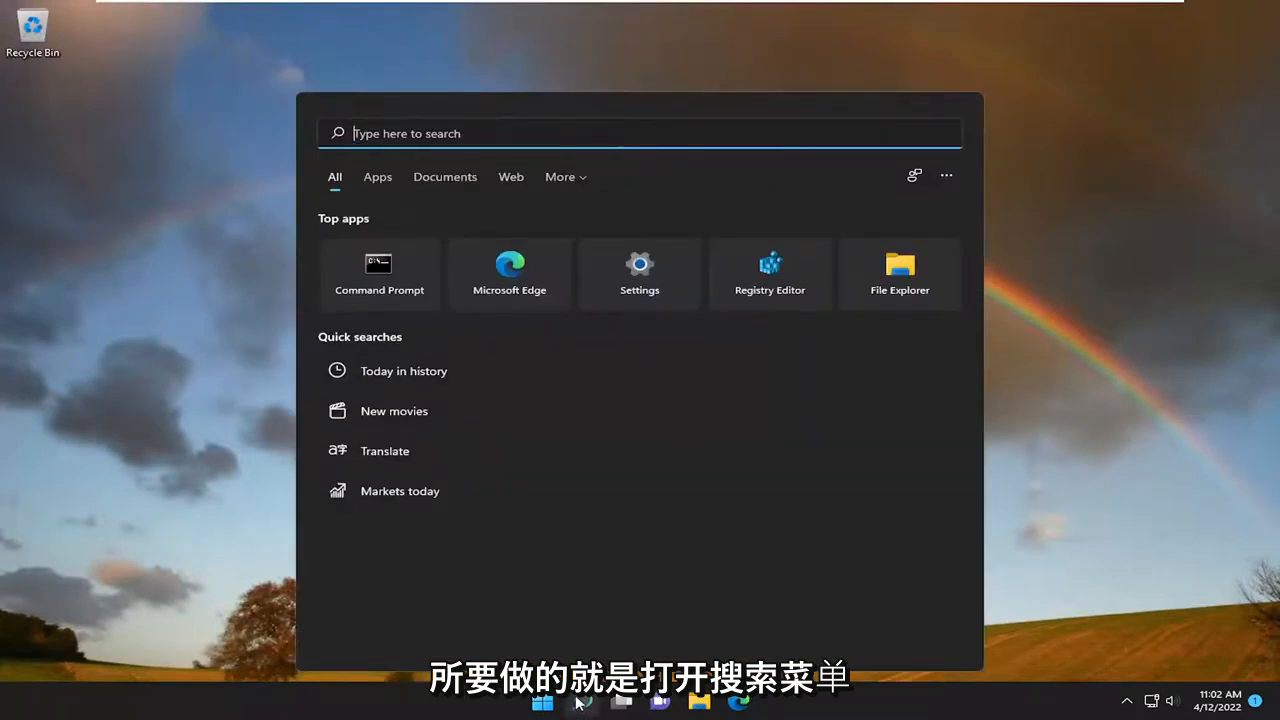
pyautogui.write('settings')
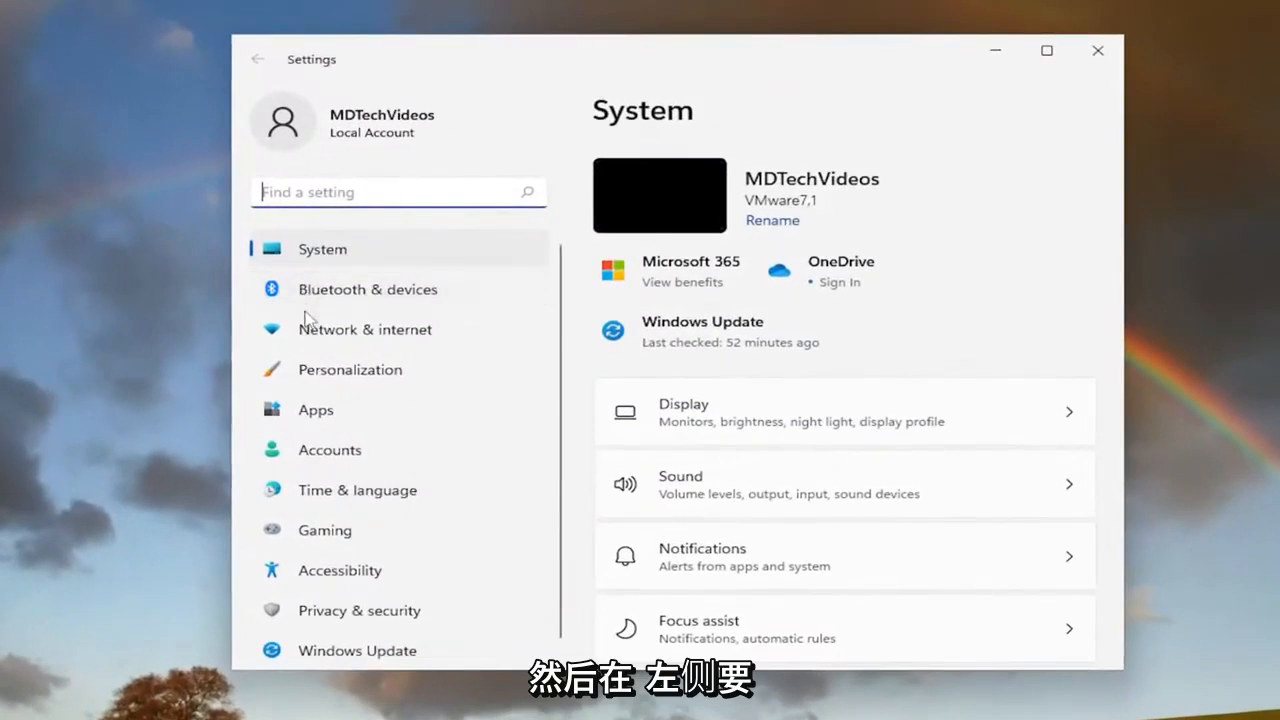
pyautogui.moveTo(364, 330)
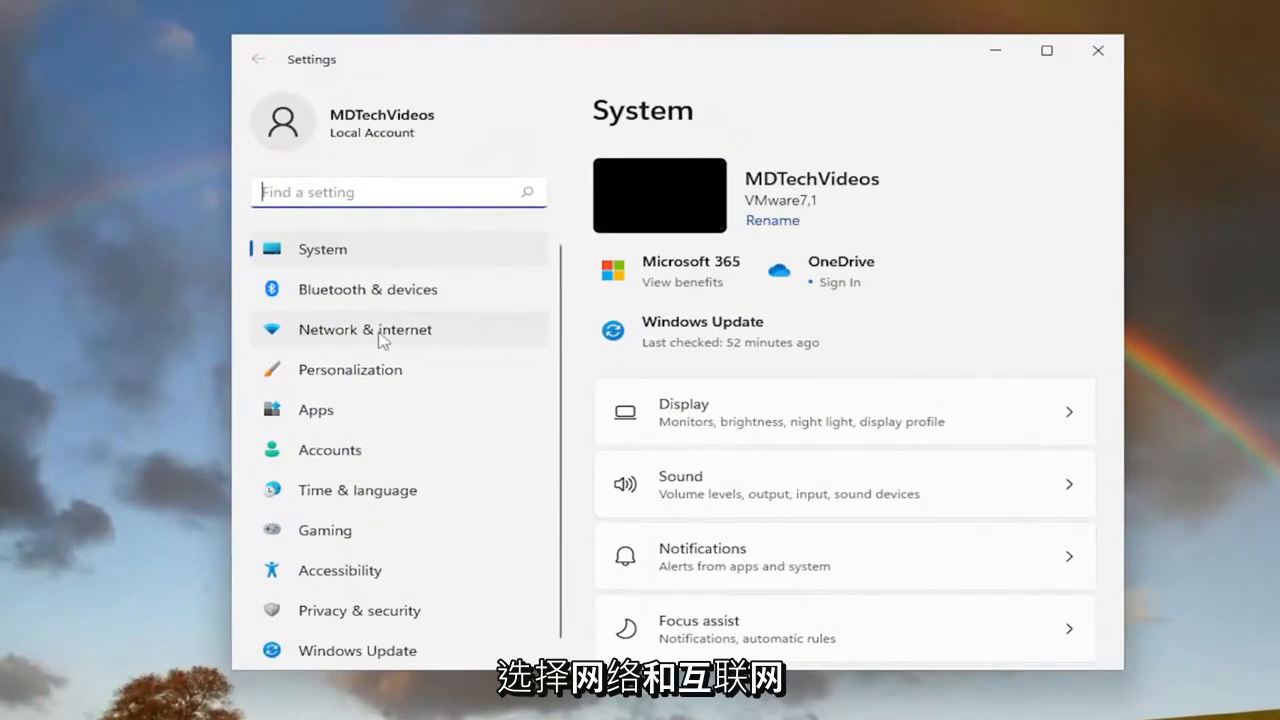
pyautogui.click(364, 328)
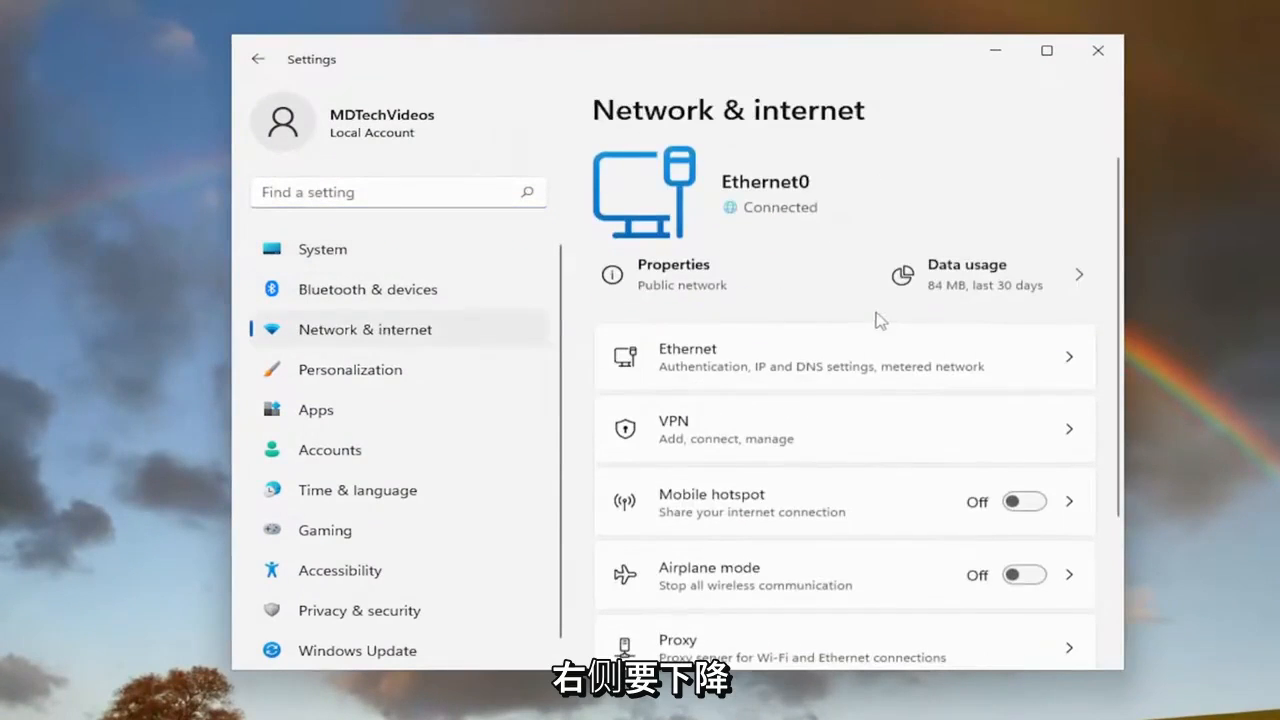
pyautogui.moveTo(742, 600)
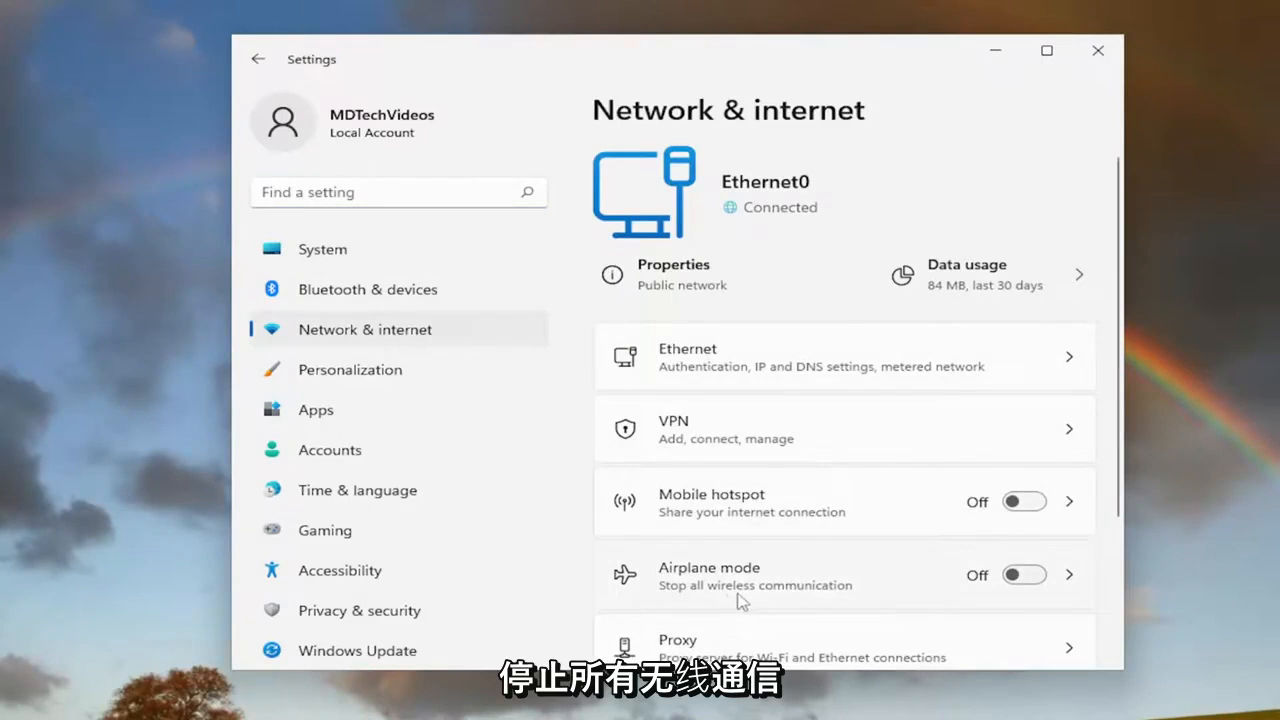
pyautogui.moveTo(1020, 580)
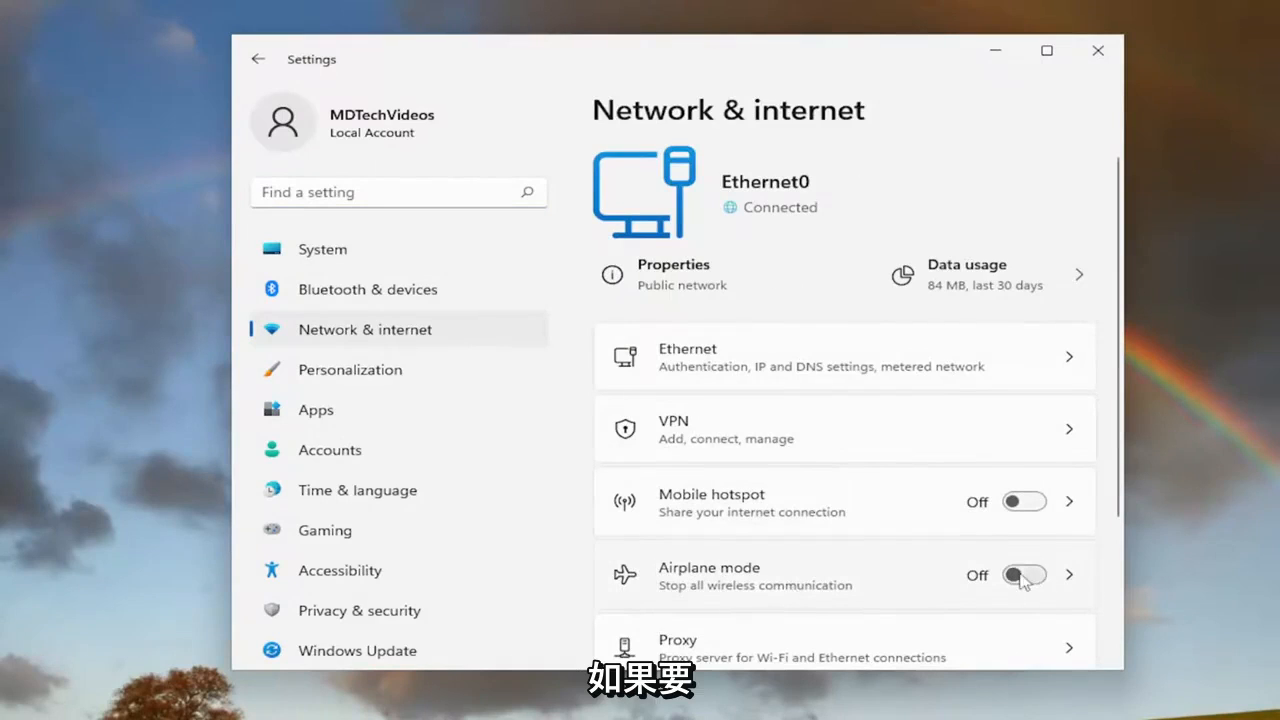
# Switch Airplane mode on, then back off, and close the Settings window.
pyautogui.click(1024, 574)
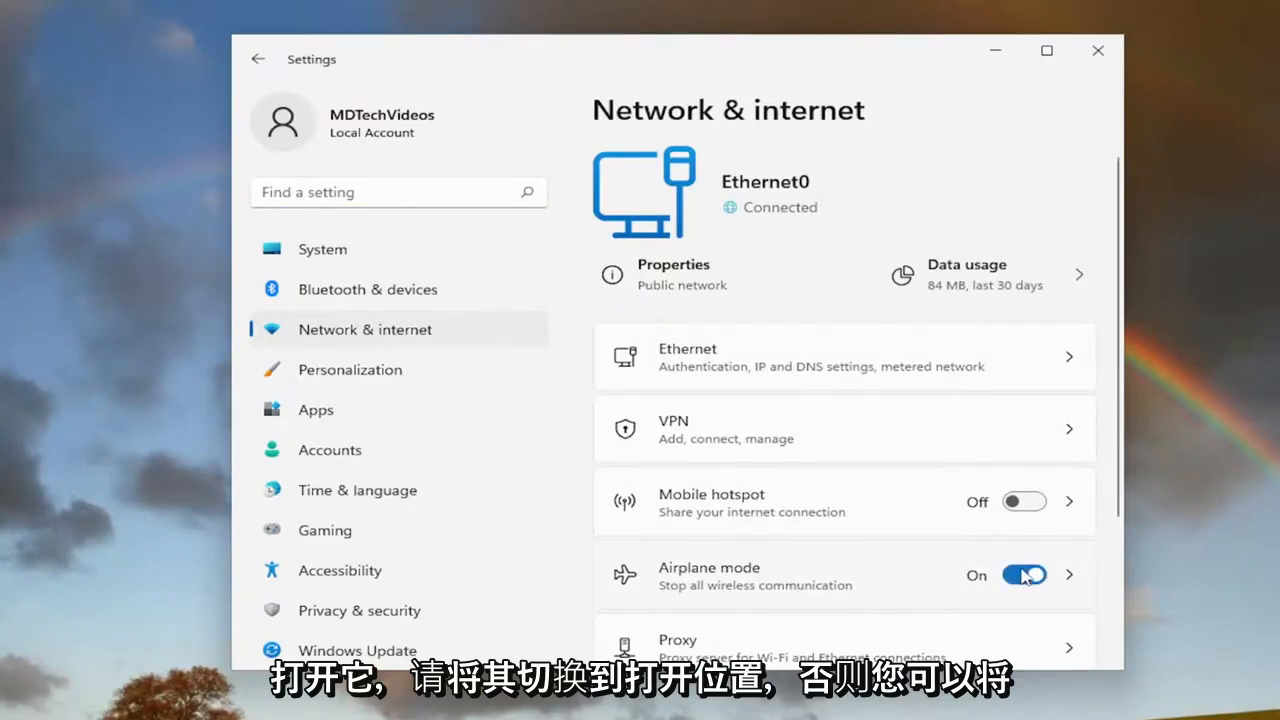
pyautogui.click(1024, 574)
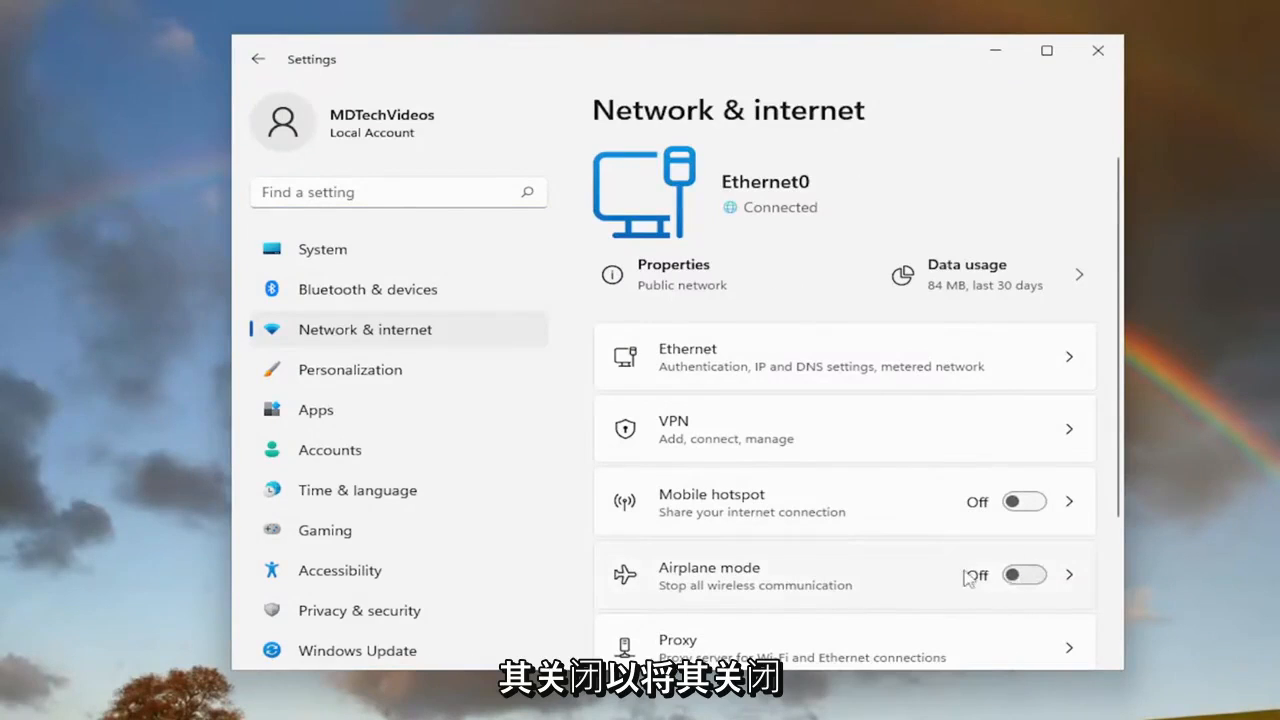
pyautogui.moveTo(1002, 582)
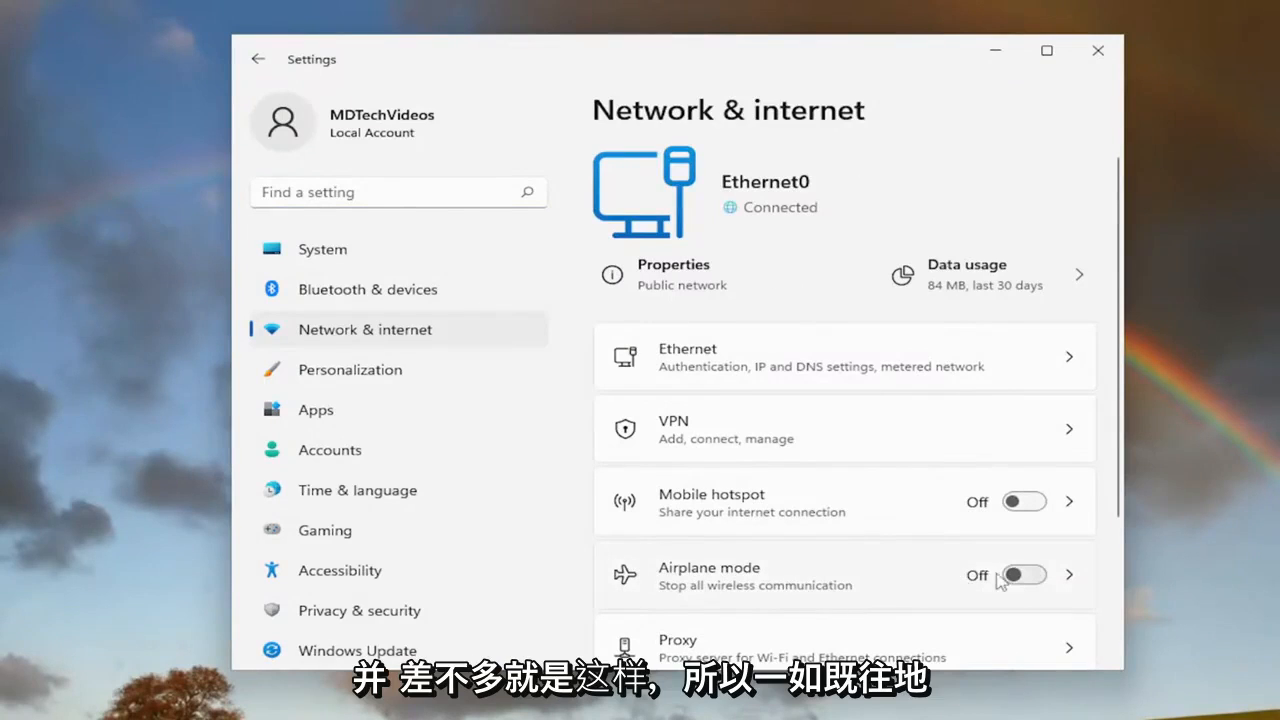
pyautogui.moveTo(1098, 50)
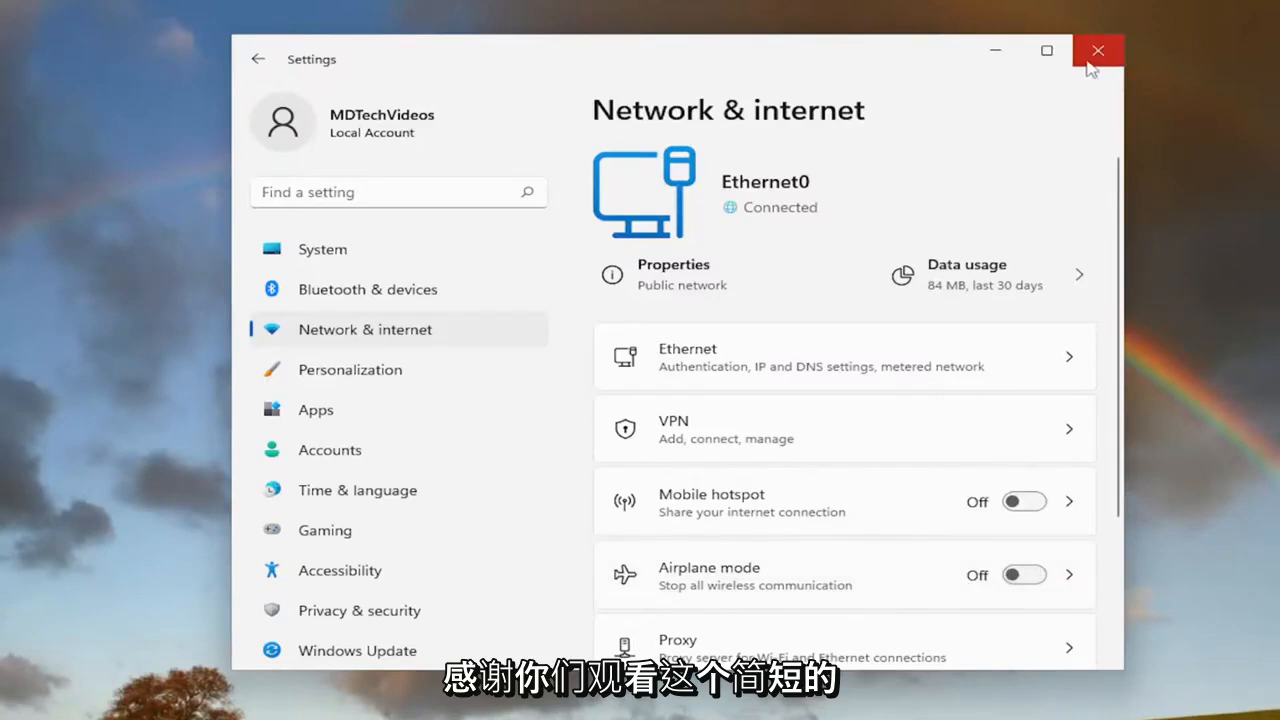
pyautogui.click(1096, 50)
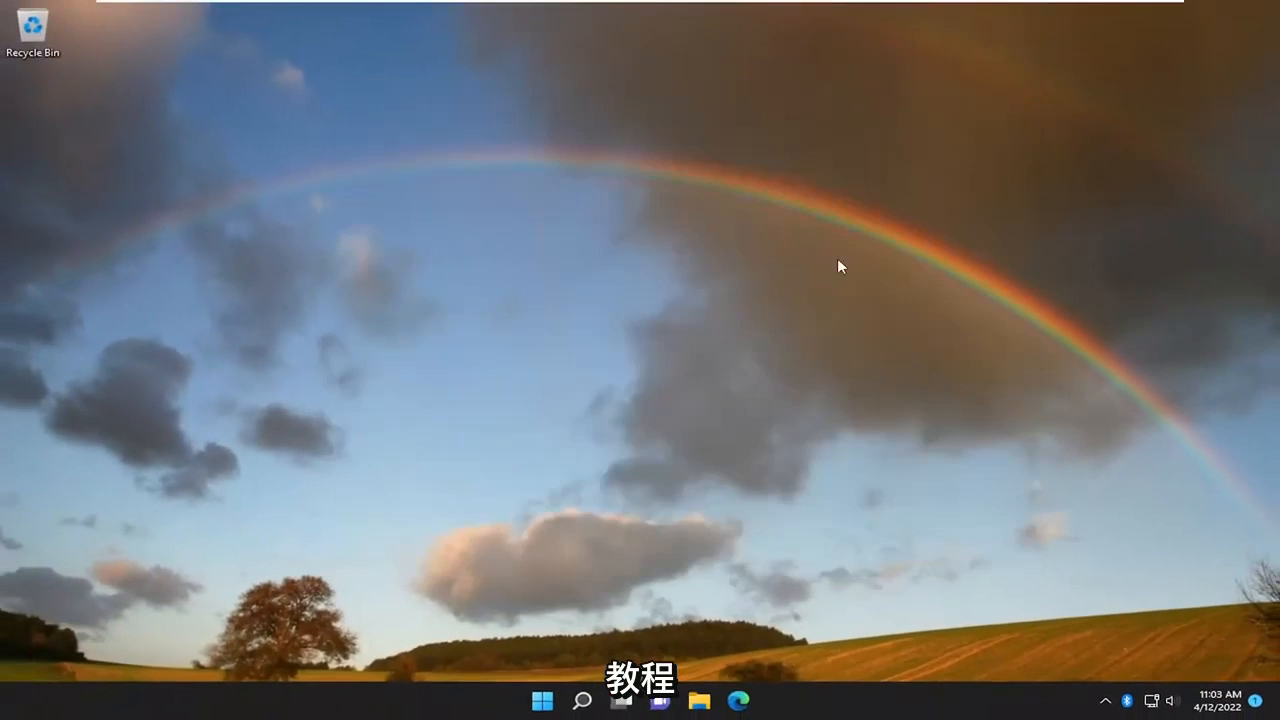